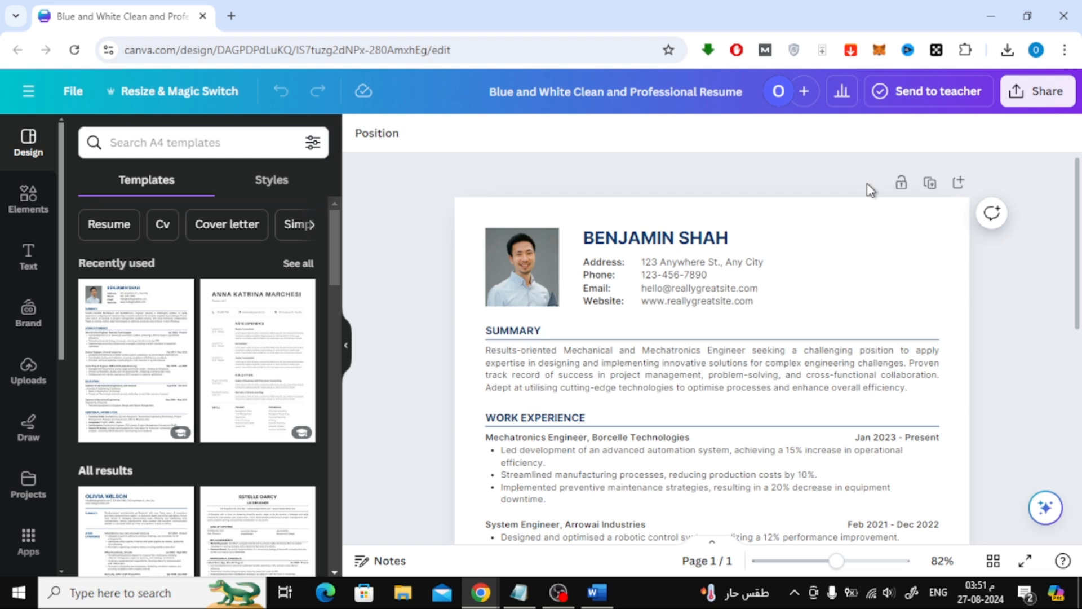
mouse_move(871, 183)
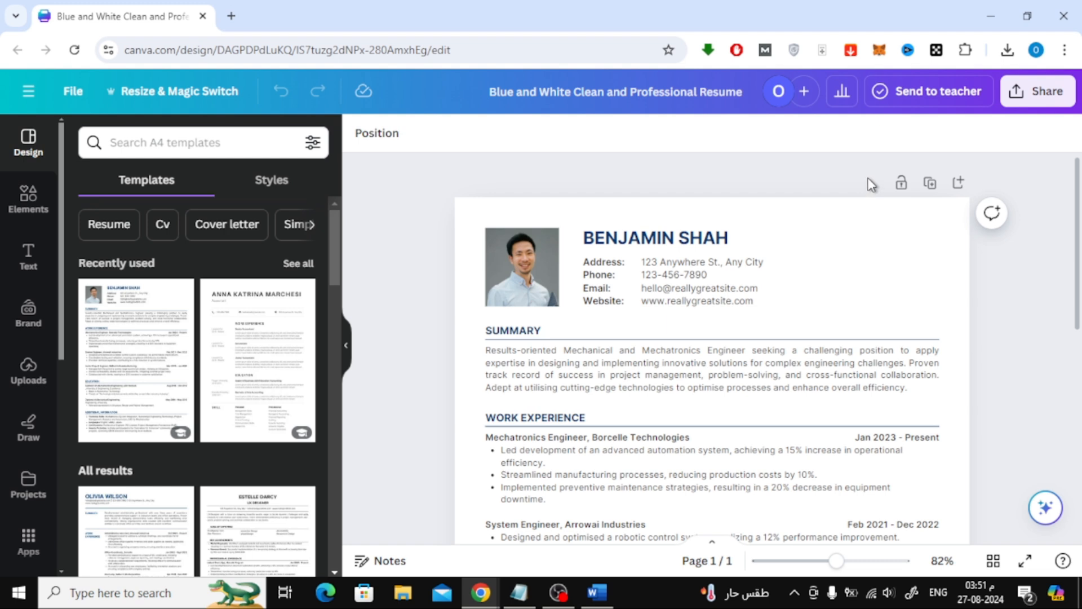
Step: Open Share for the Benjamin Shah resume and scroll to the Download option
click(1044, 91)
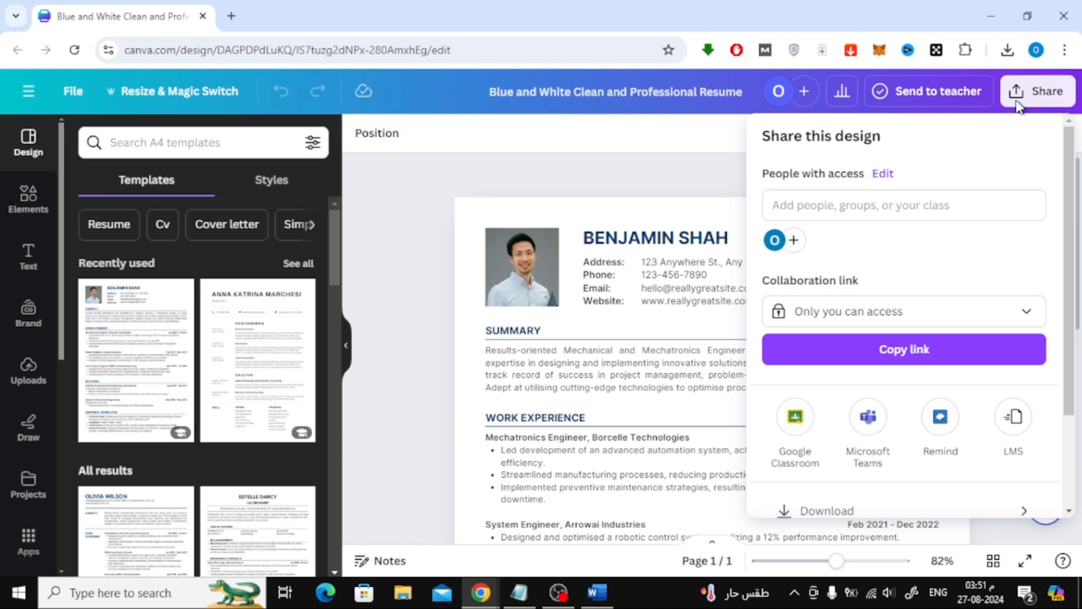
scroll(down, 3)
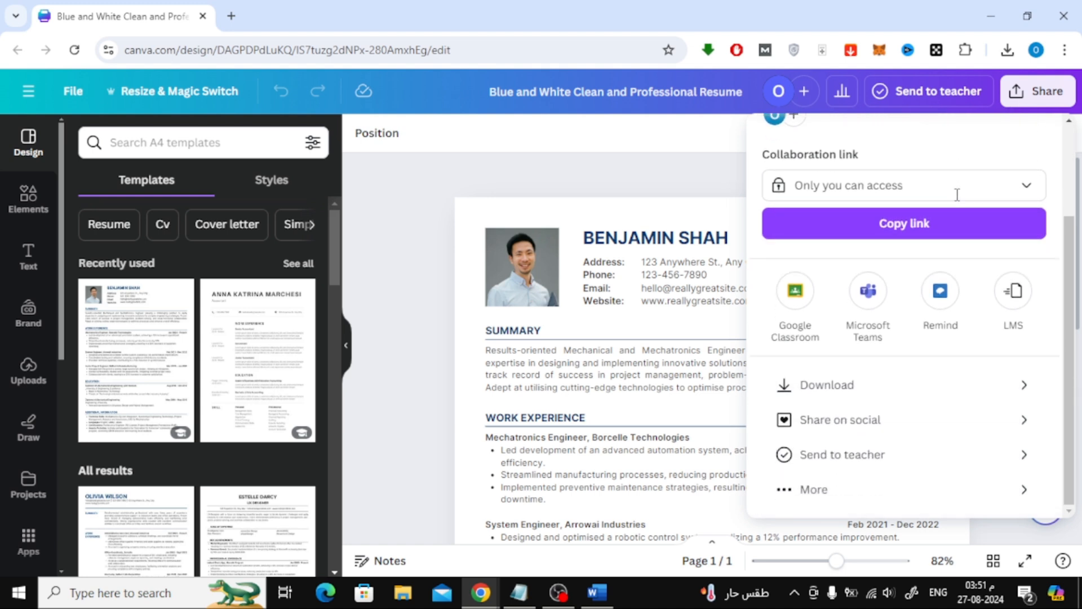
mouse_move(934, 298)
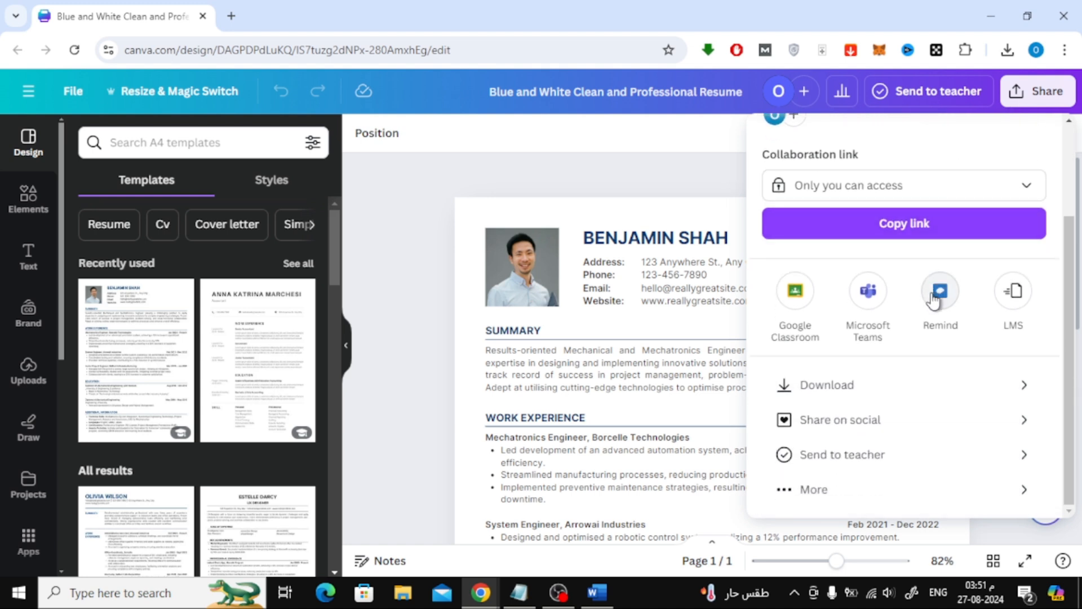
mouse_move(910, 386)
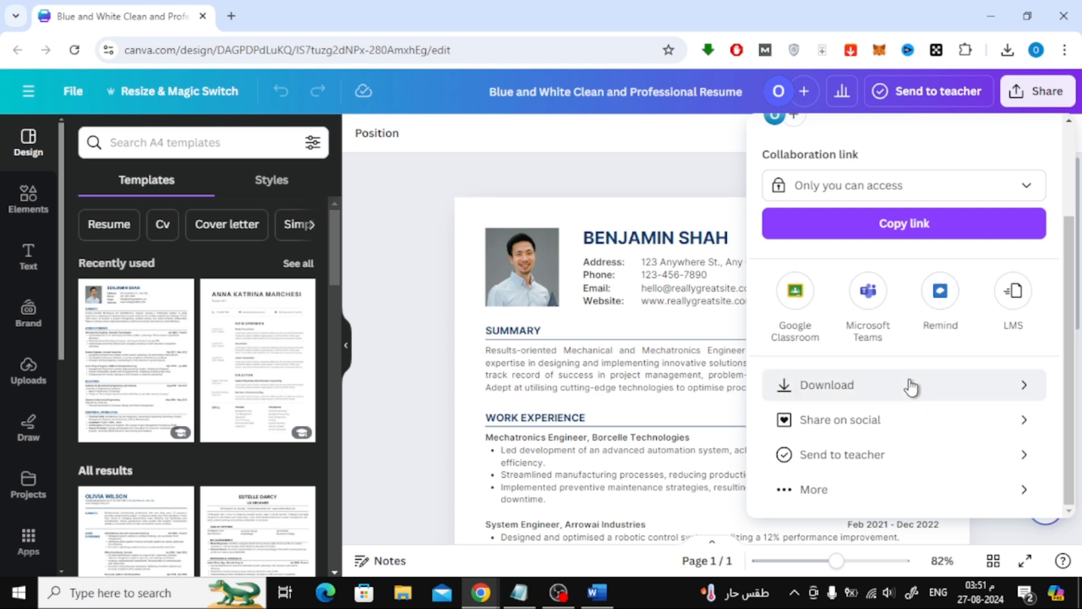
click(826, 385)
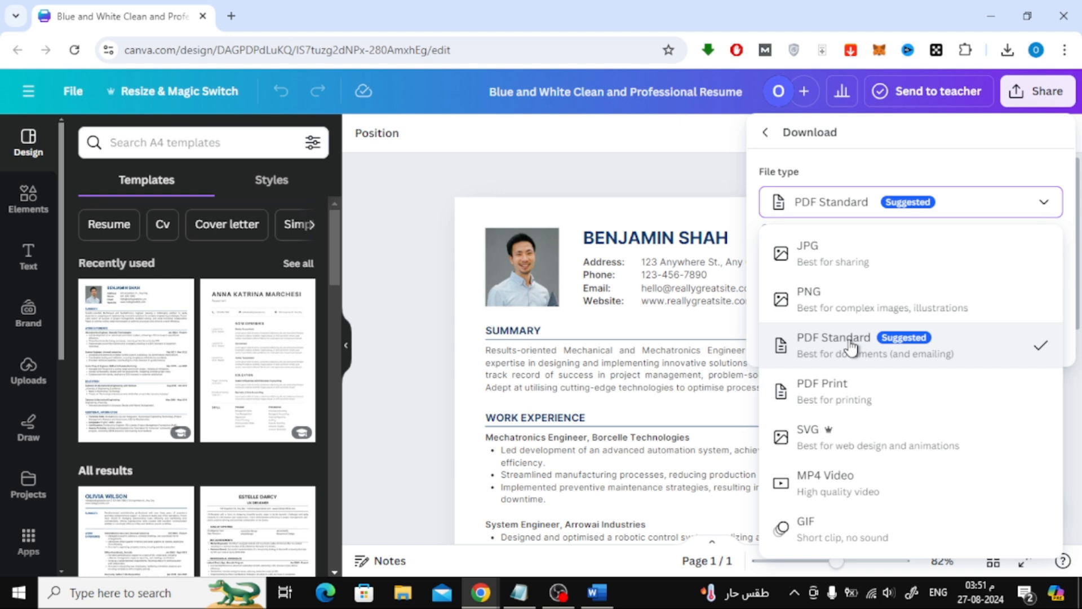
click(834, 341)
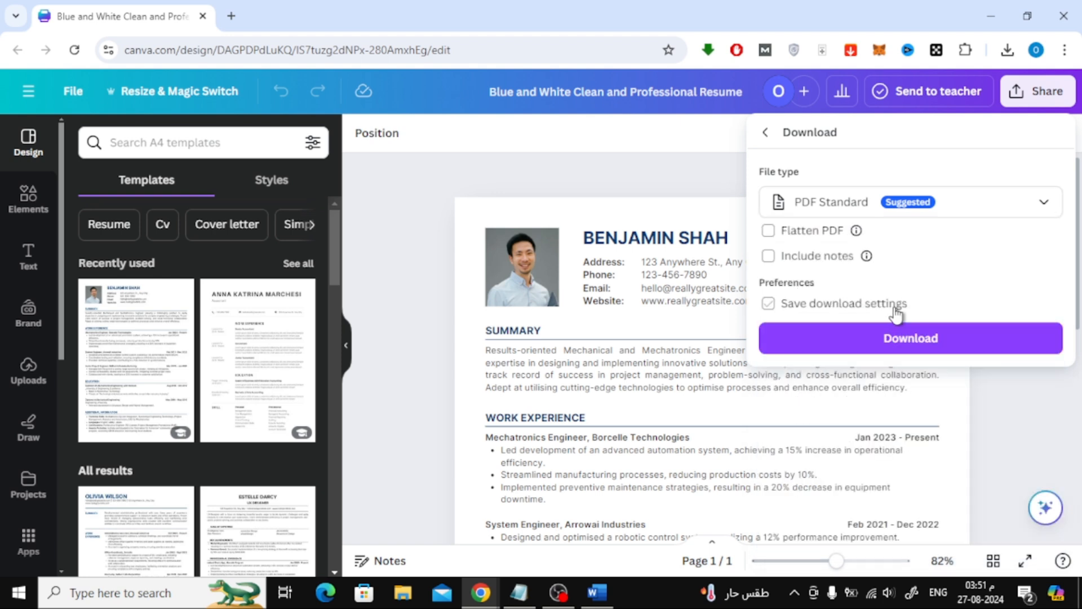
click(911, 338)
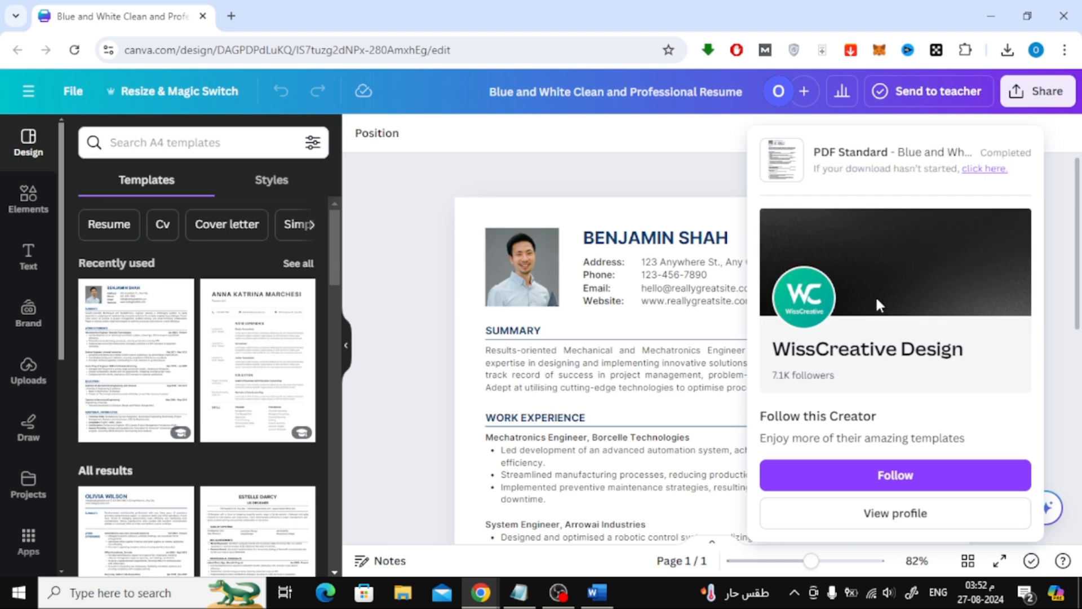
click(1008, 50)
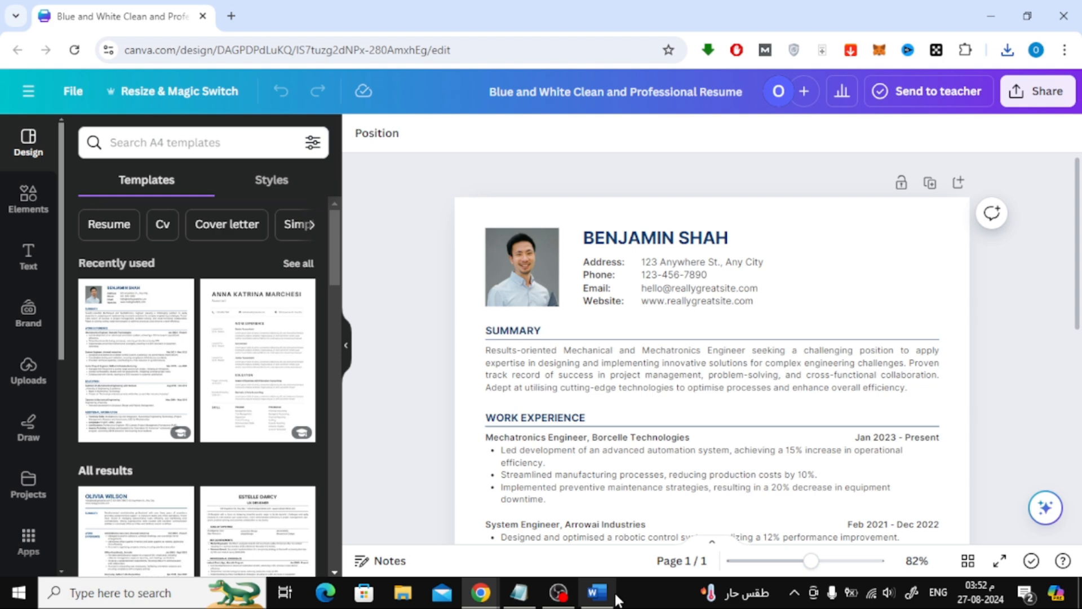
Step: In Word, browse to open an existing file from the computer
click(596, 593)
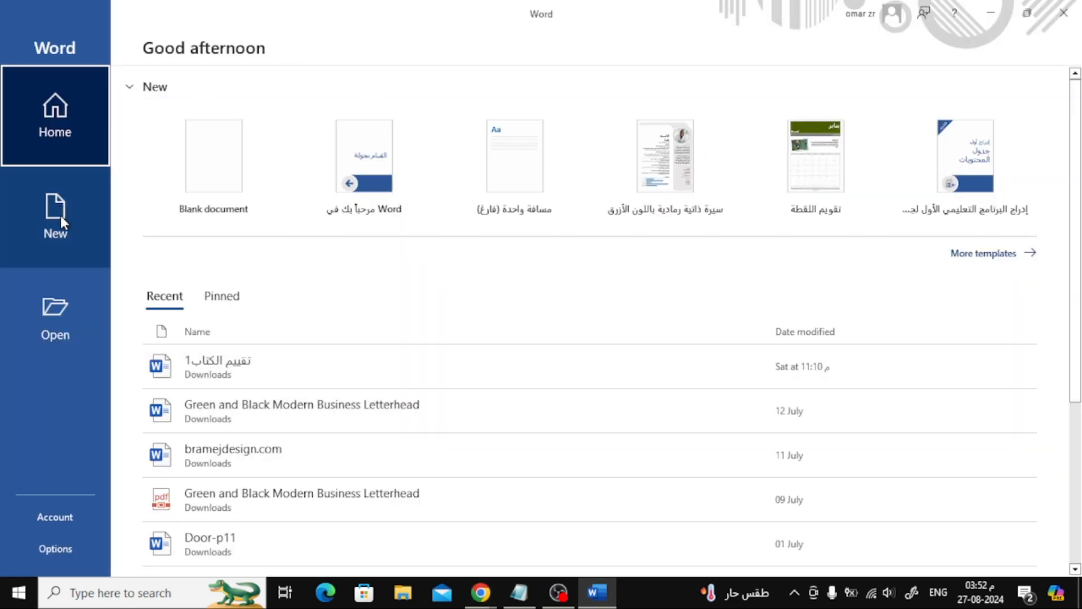
click(55, 317)
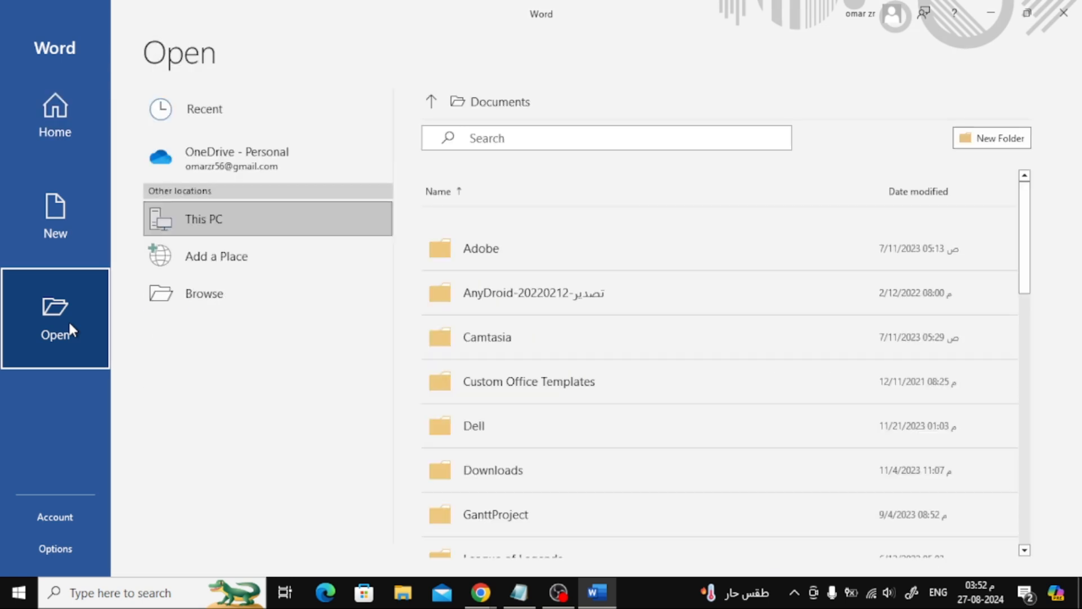
mouse_move(328, 296)
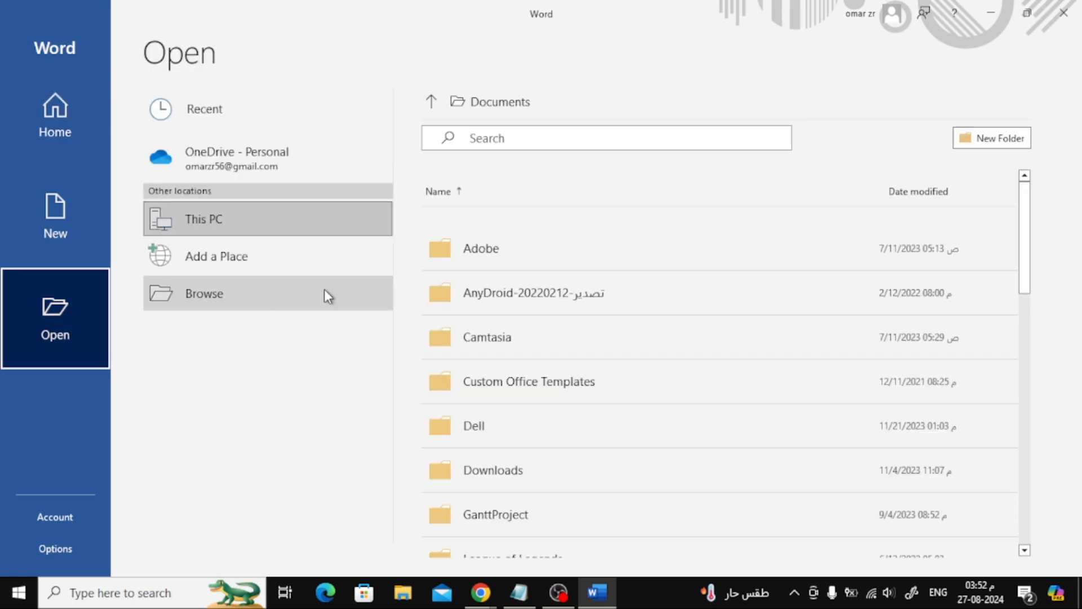
click(204, 294)
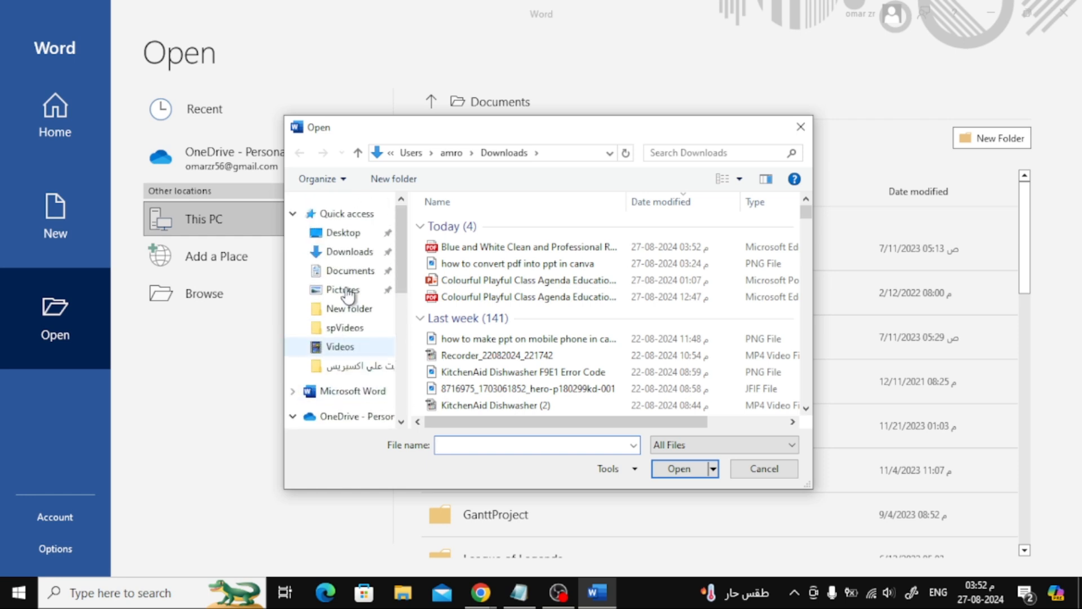
Step: Open the Blue and White Clean and Professional Resume PDF from Downloads, accepting conversion
click(721, 179)
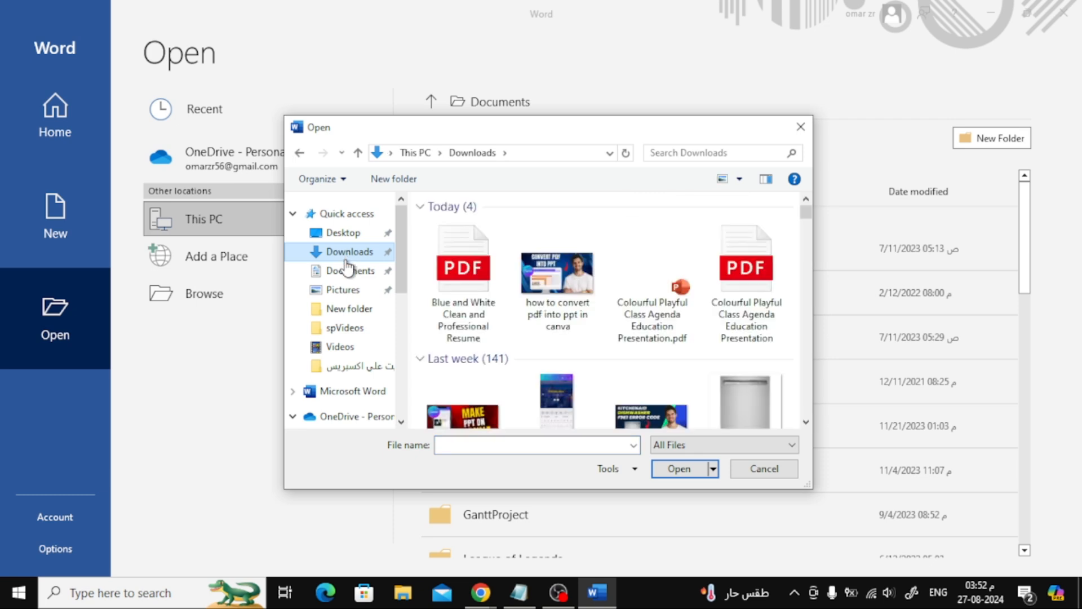
click(463, 258)
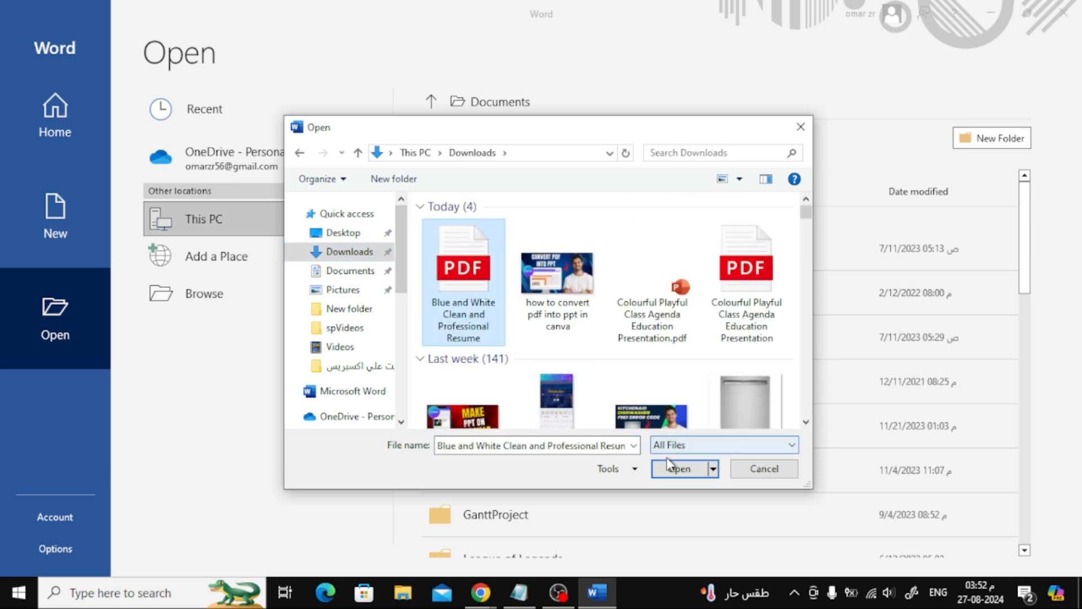
click(679, 469)
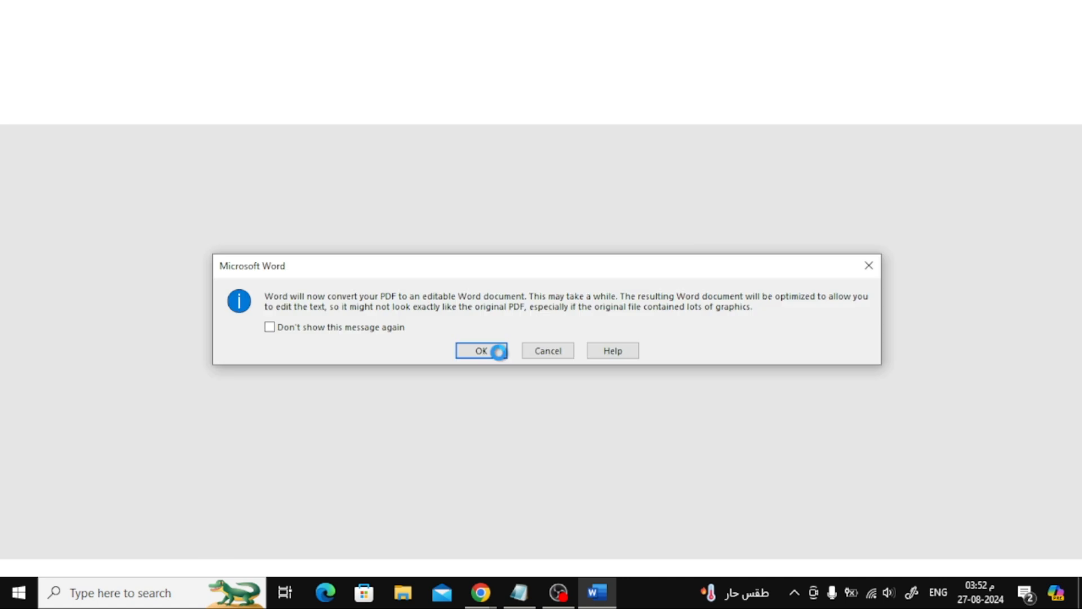
click(482, 350)
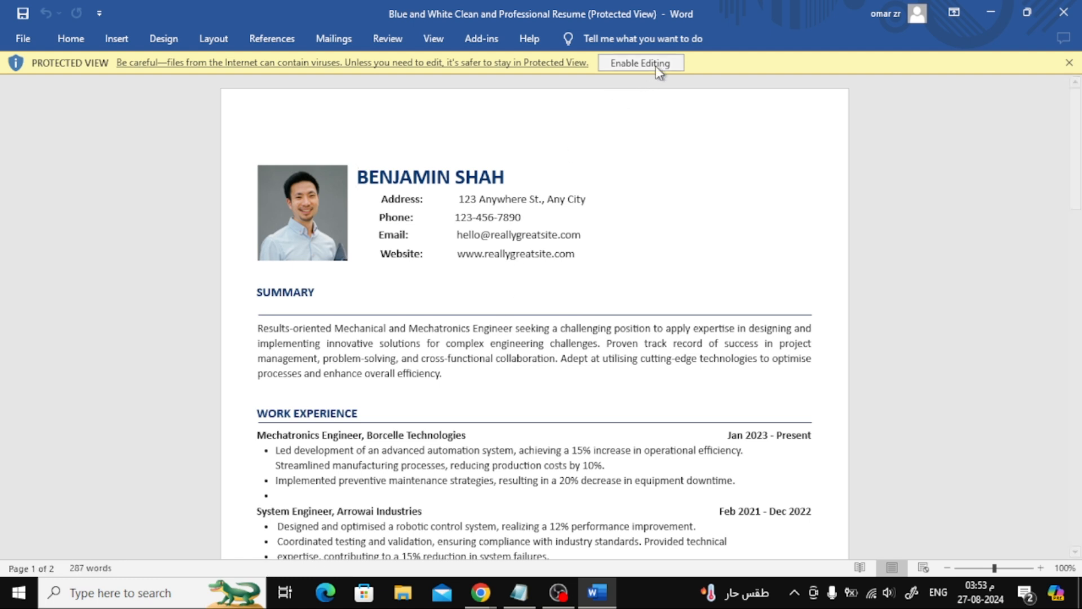
Step: Enable Editing on the converted resume, reconfirm the conversion, and click into the text
click(641, 62)
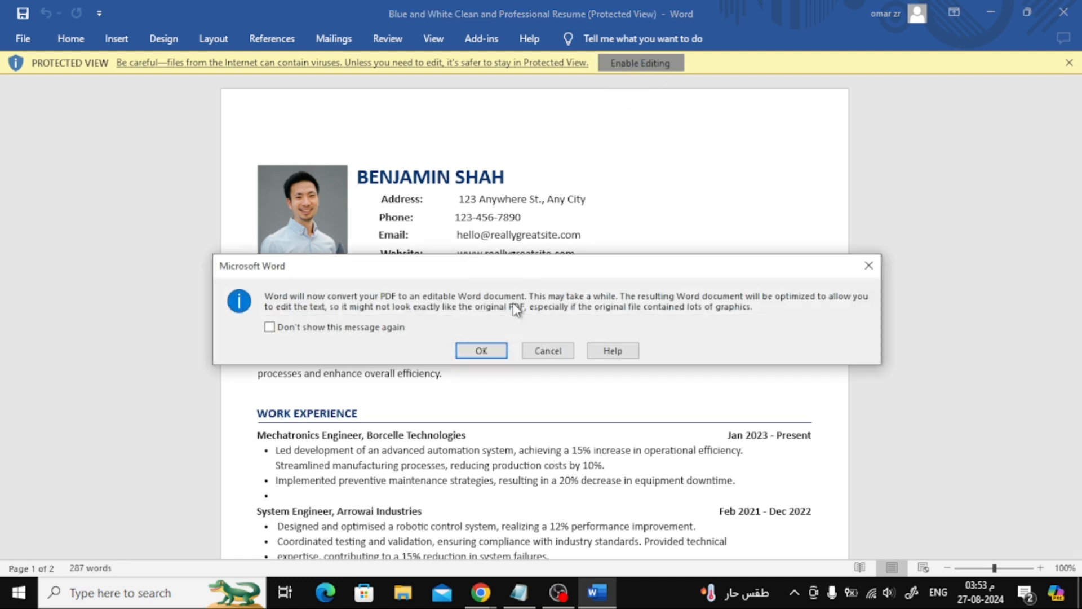
click(482, 350)
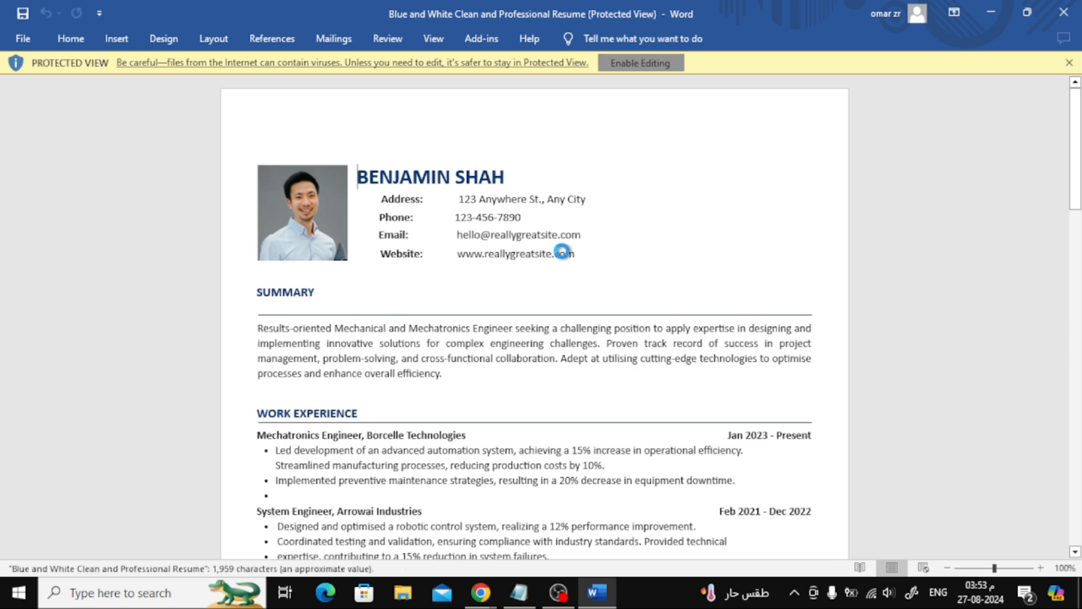
click(641, 63)
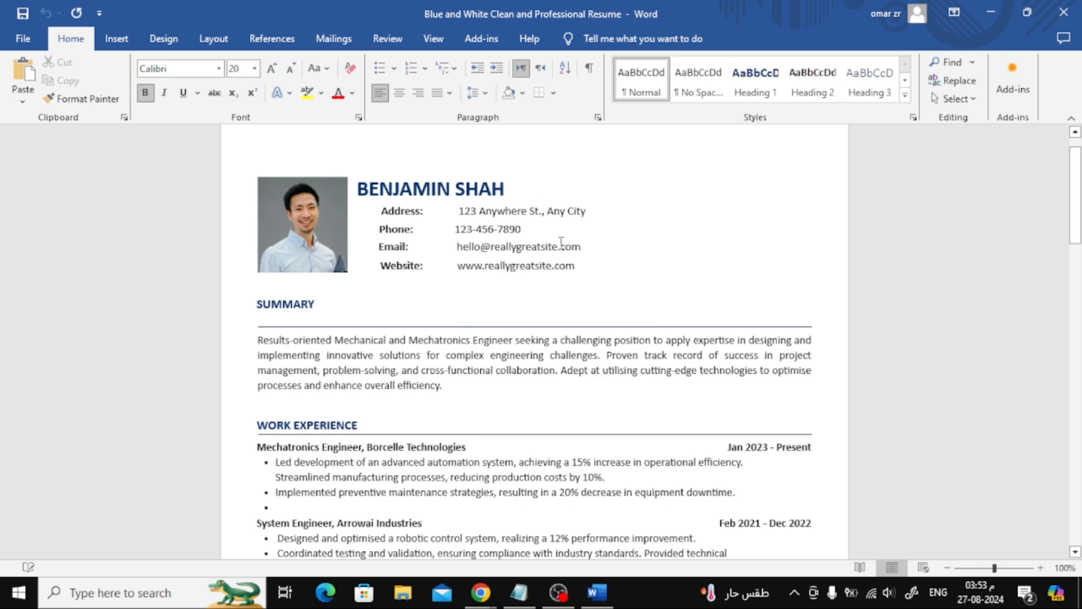
scroll(down, 3)
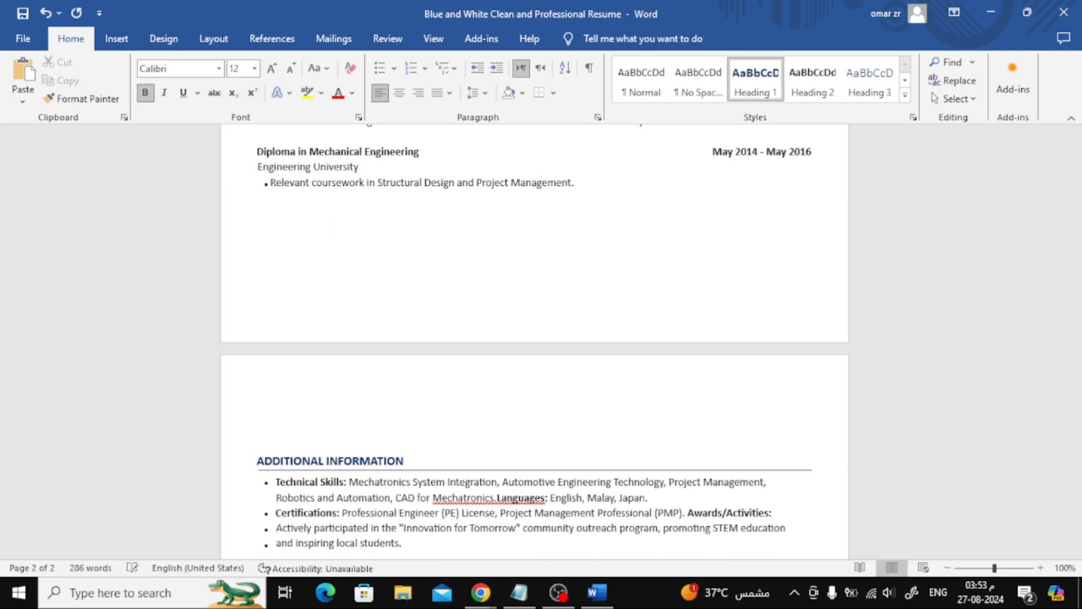
scroll(down, 3)
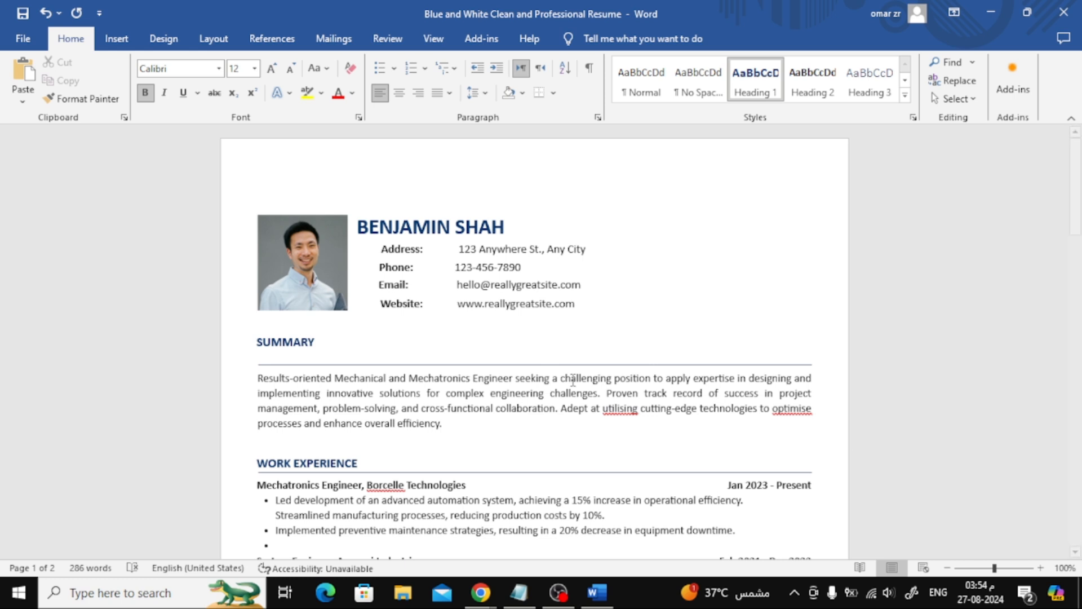
scroll(down, 3)
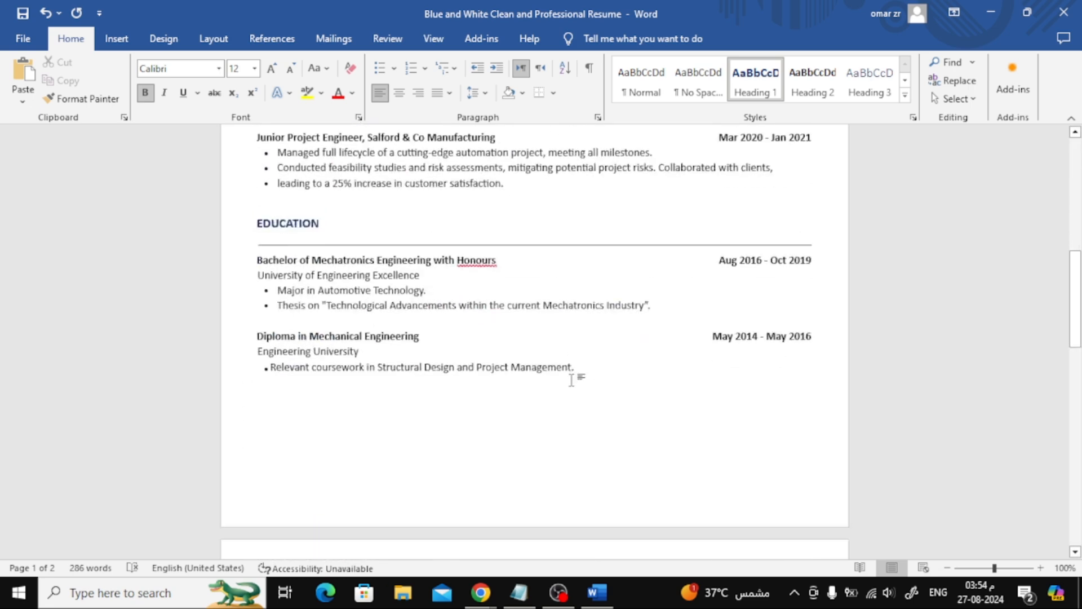
scroll(down, 3)
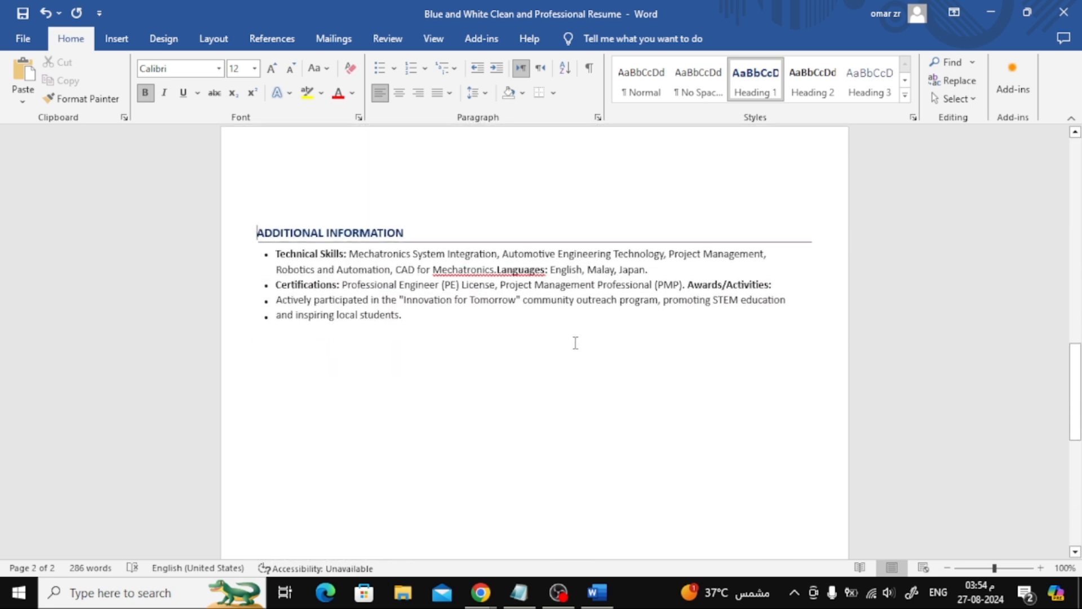